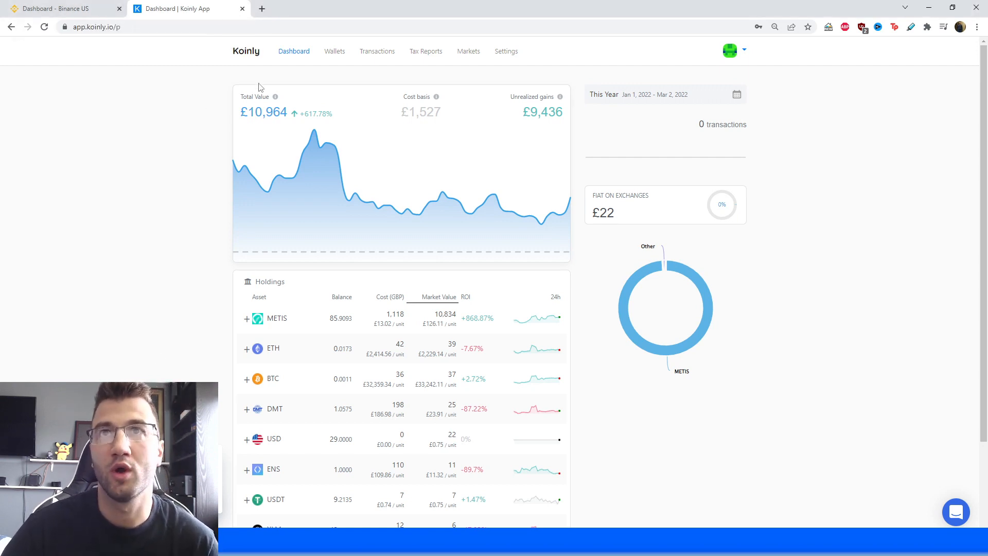
mouse_move(431, 61)
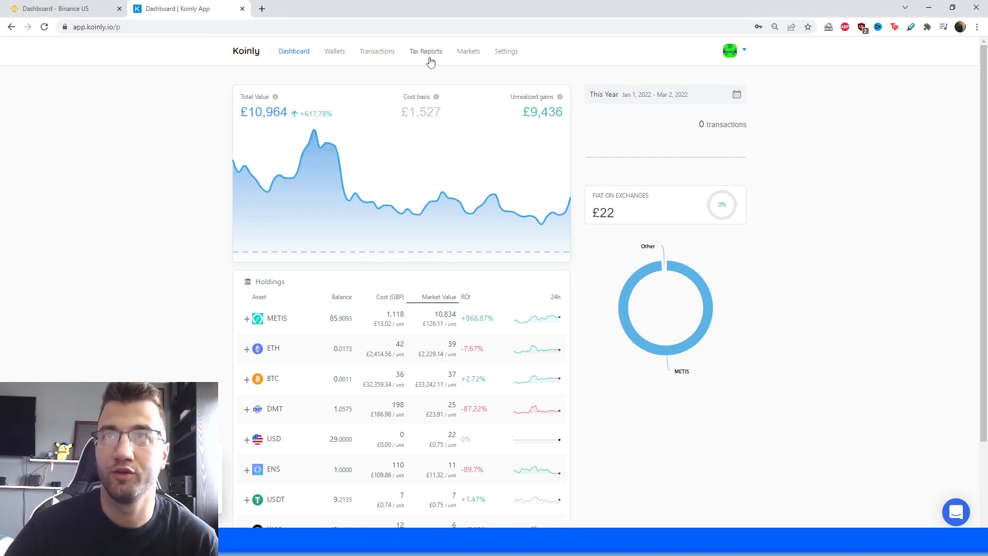
- From Wallets, search 'binan' and pick Binance US to start its setup
click(334, 51)
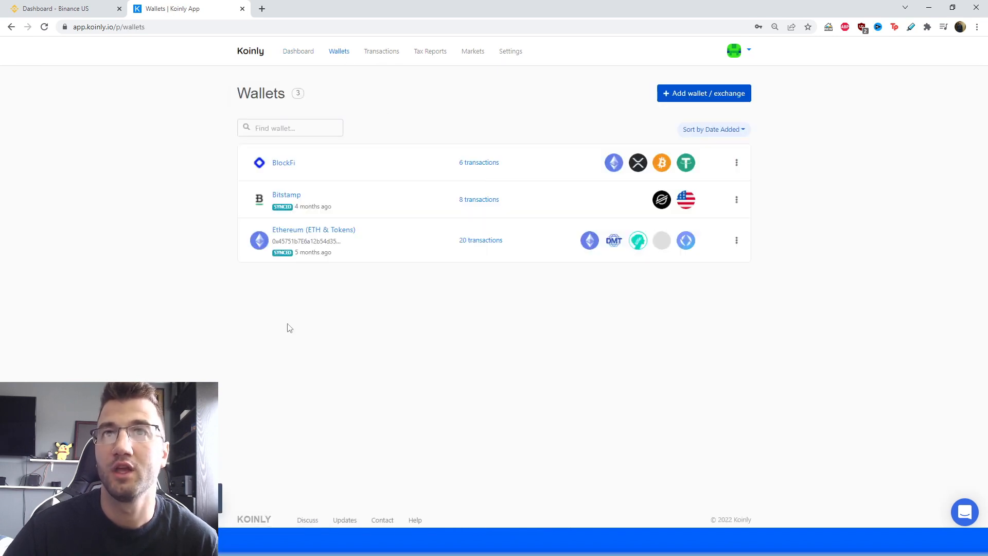
click(704, 93)
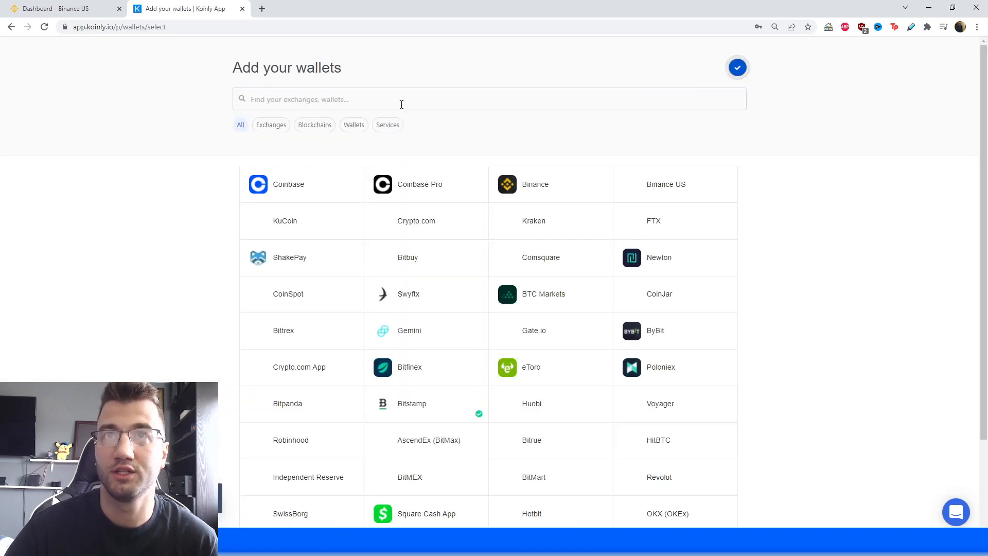
text(binan)
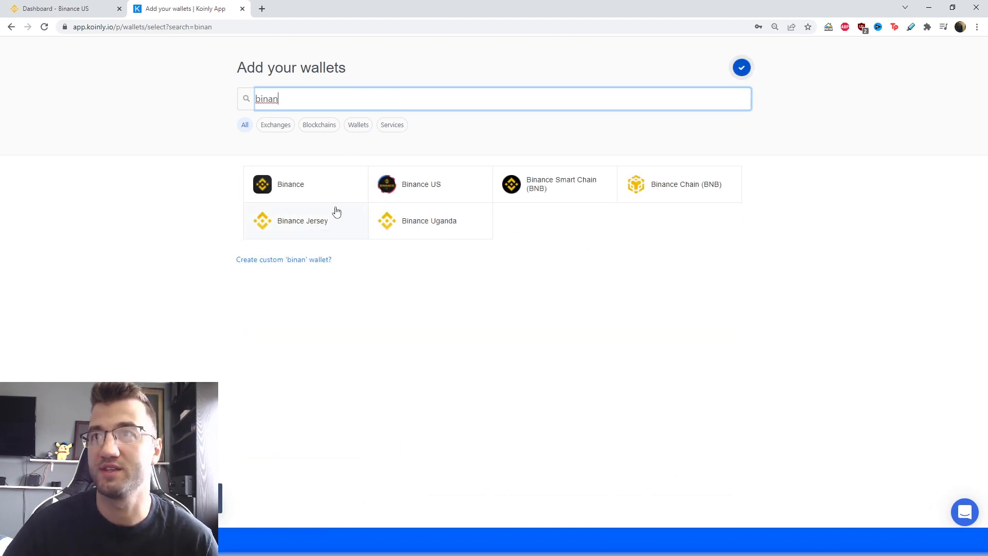
click(421, 184)
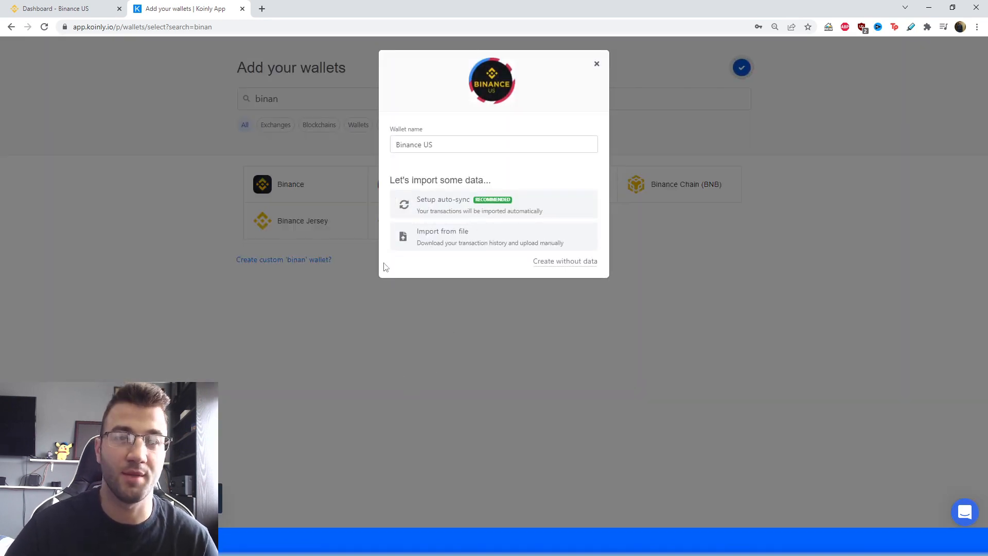
mouse_move(368, 272)
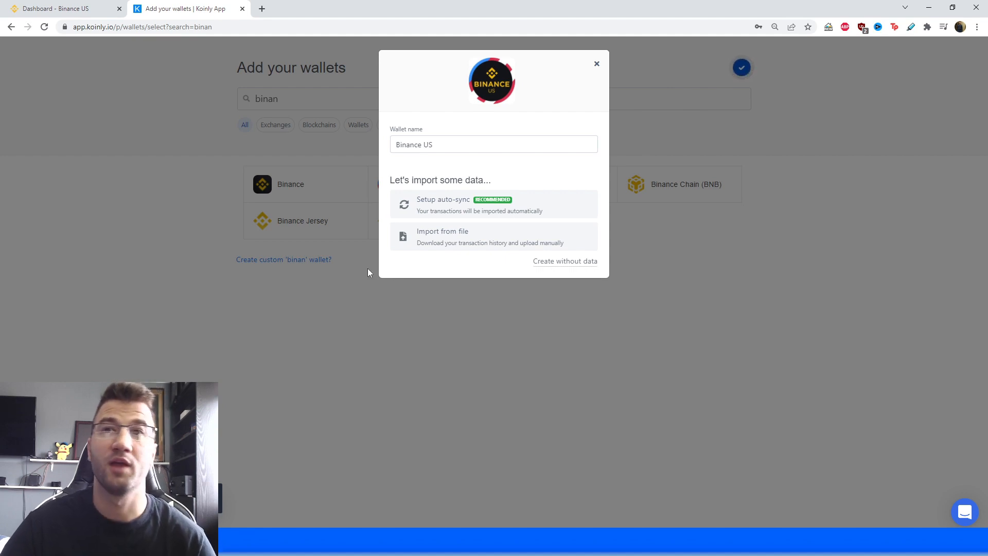
mouse_move(351, 299)
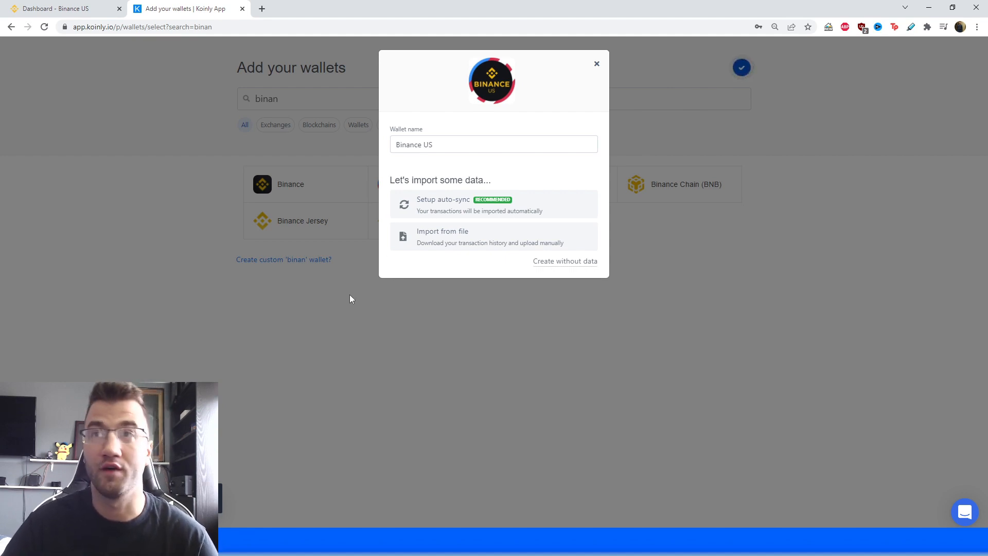
mouse_move(341, 301)
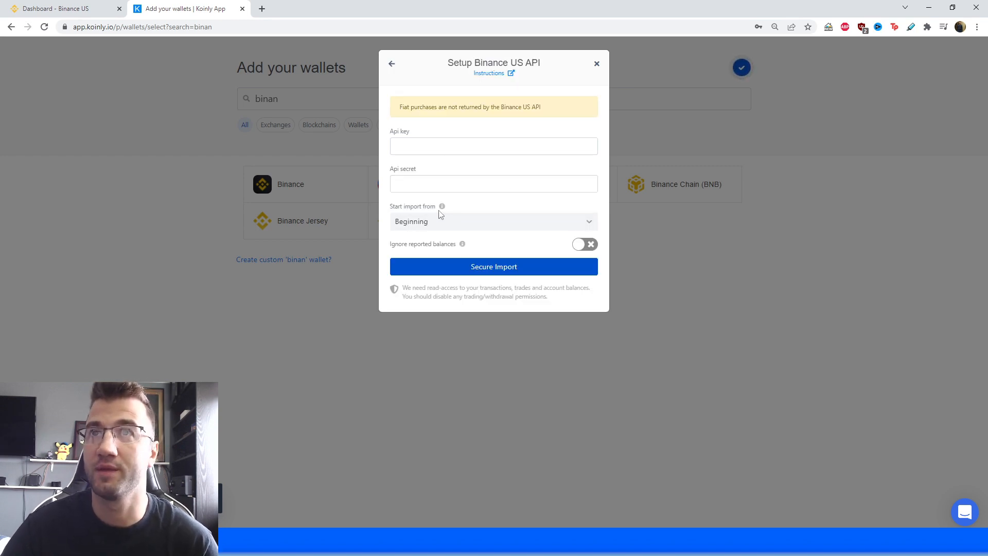
mouse_move(399, 115)
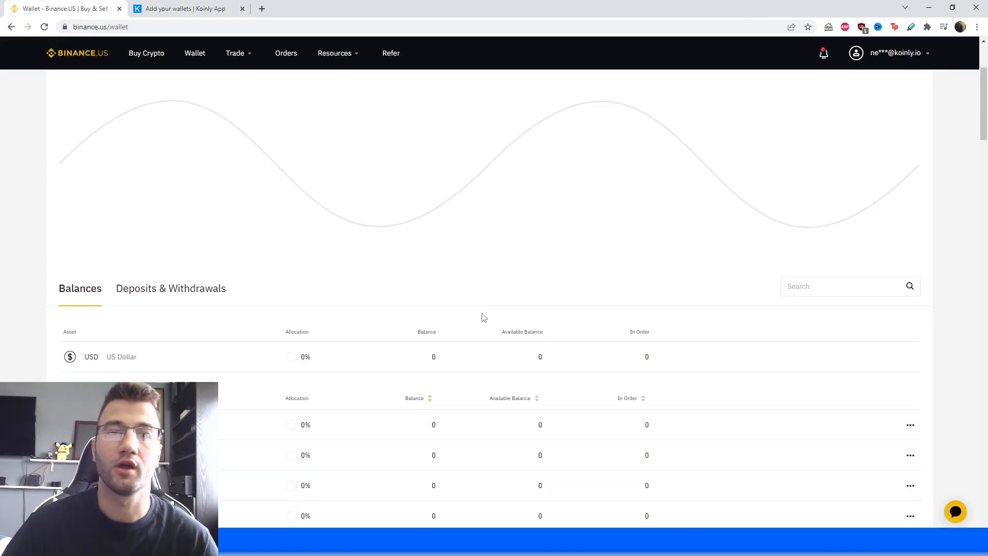
mouse_move(715, 326)
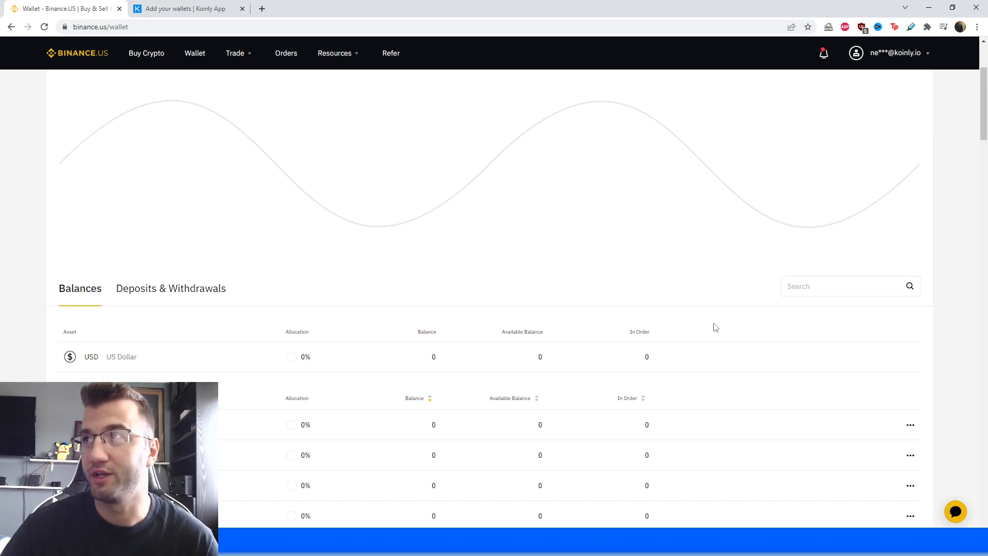
- Create a Binance.US API key labelled 'koinly' in API Management
click(895, 52)
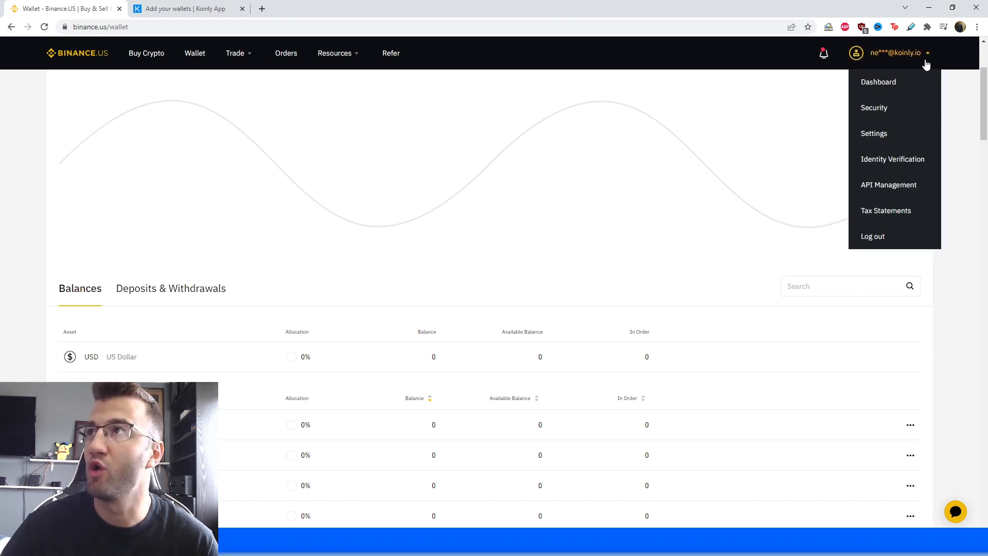
mouse_move(899, 187)
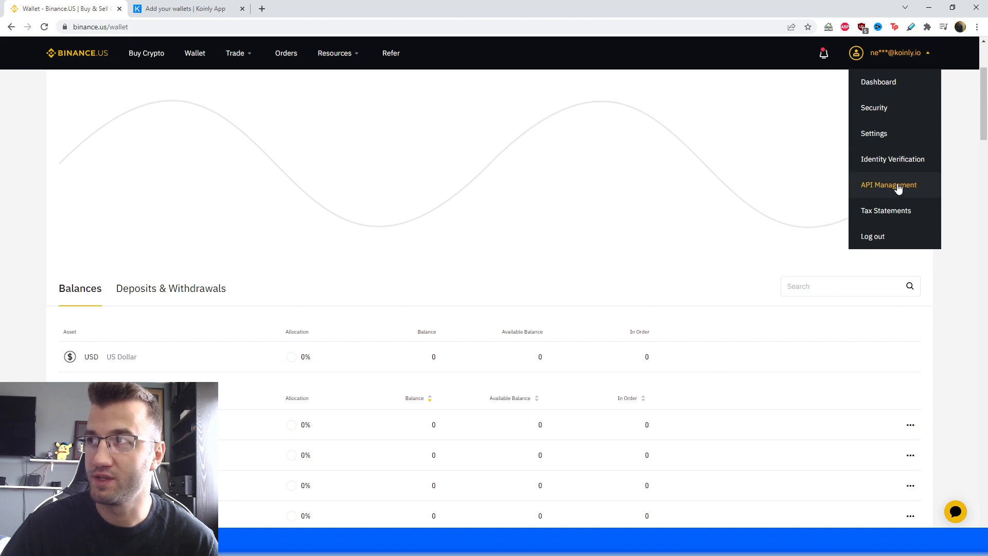
click(888, 185)
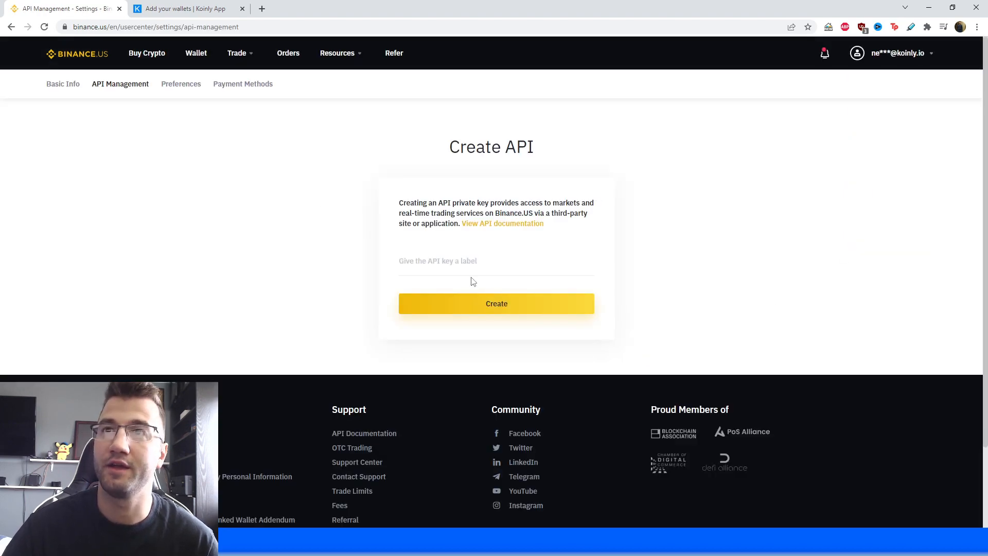
click(485, 270)
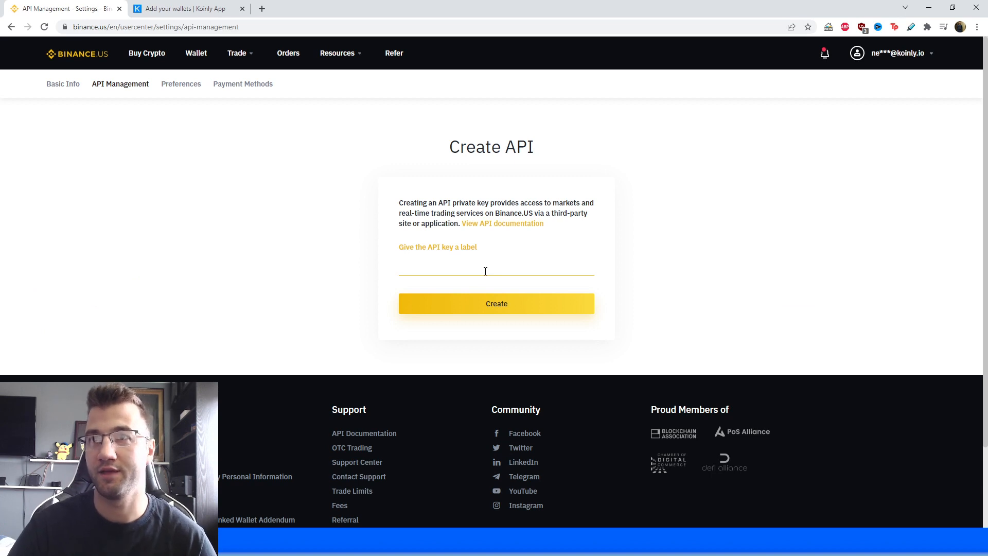
text(ko)
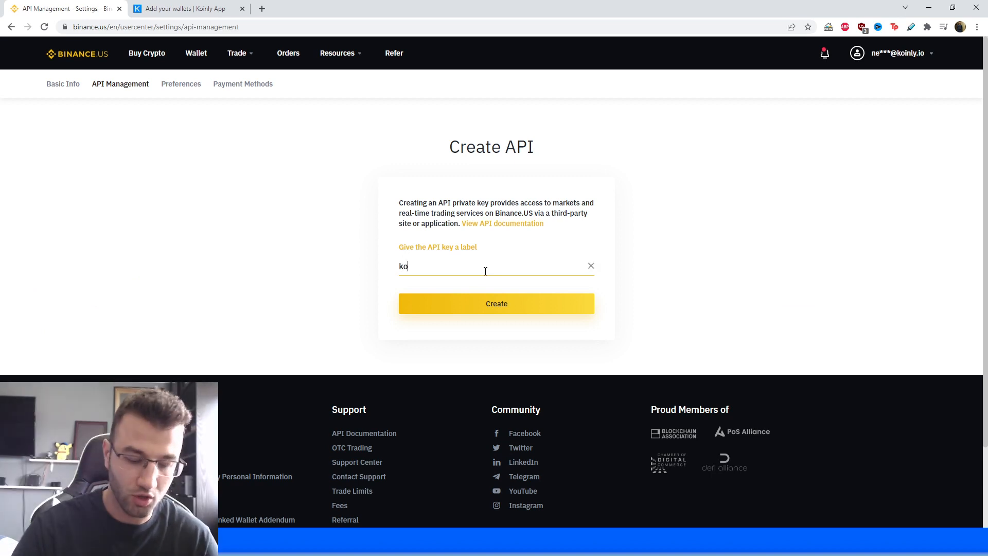
click(497, 303)
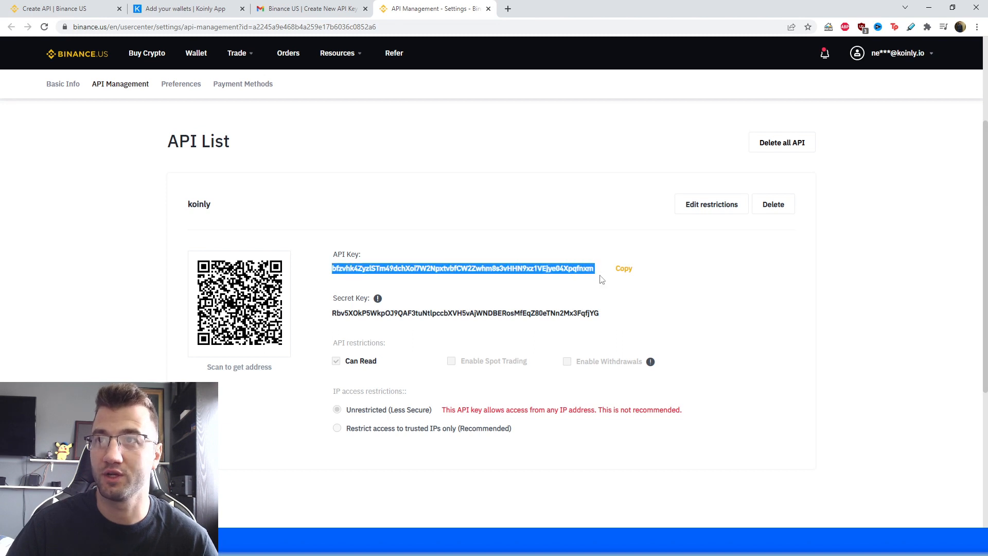
- Enter the Binance.US API key and secret in Koinly and submit Secure Import
click(196, 9)
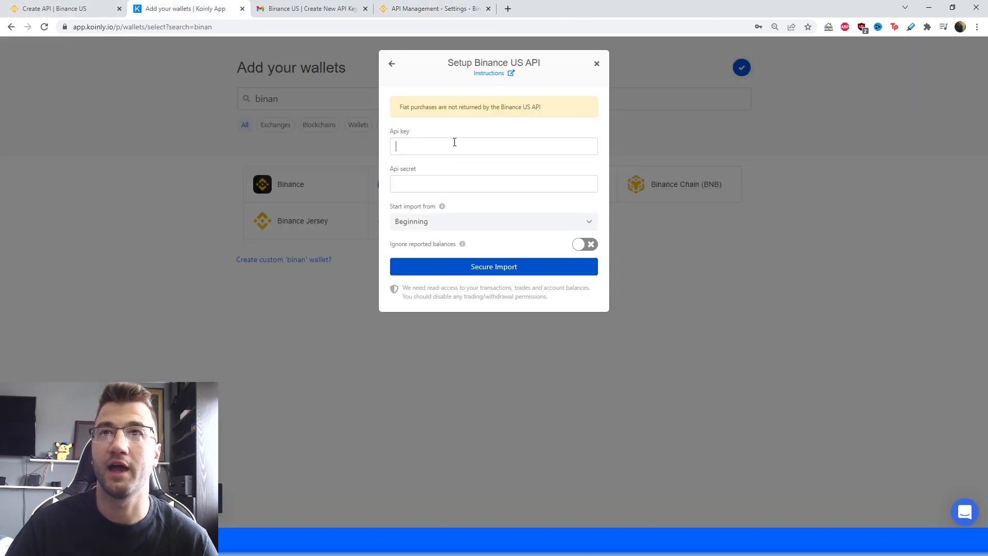
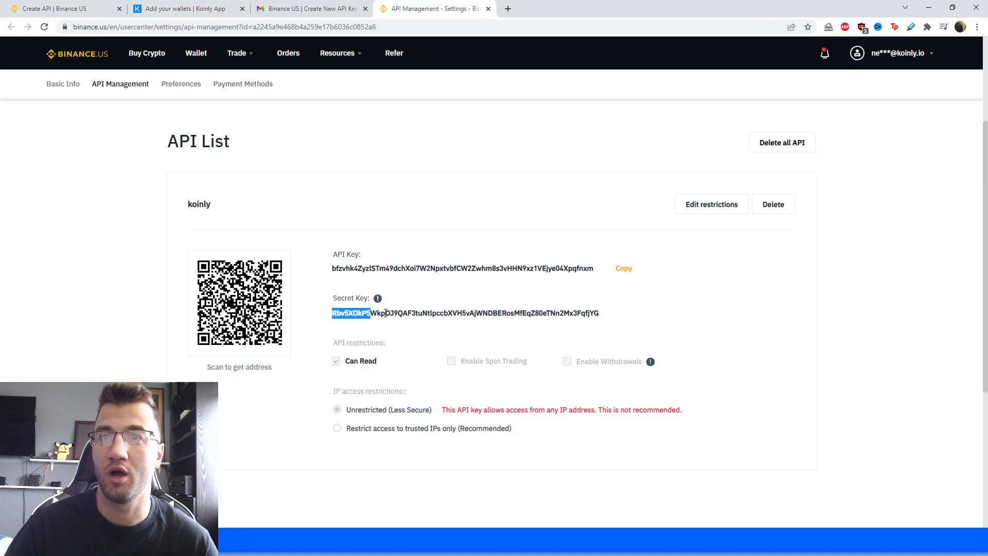
click(183, 9)
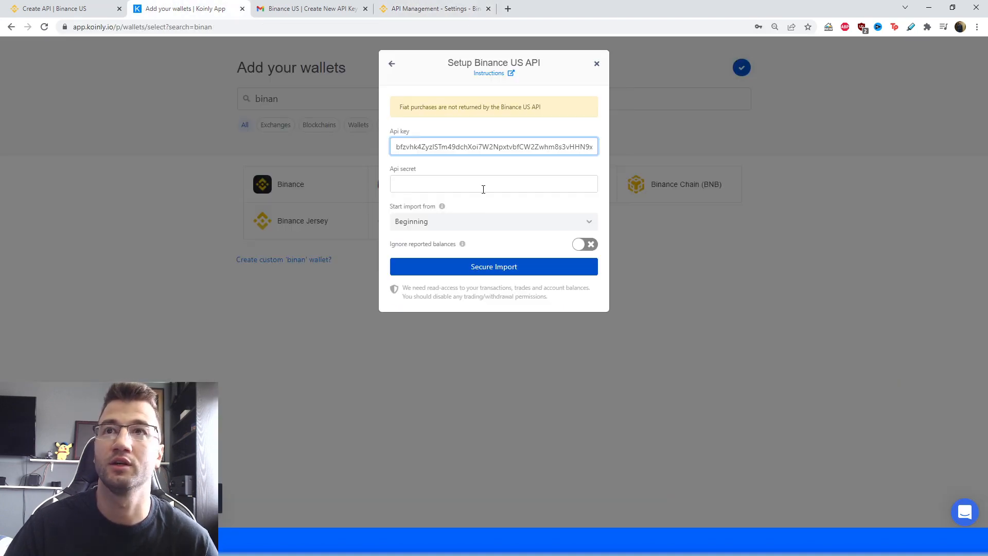
click(439, 9)
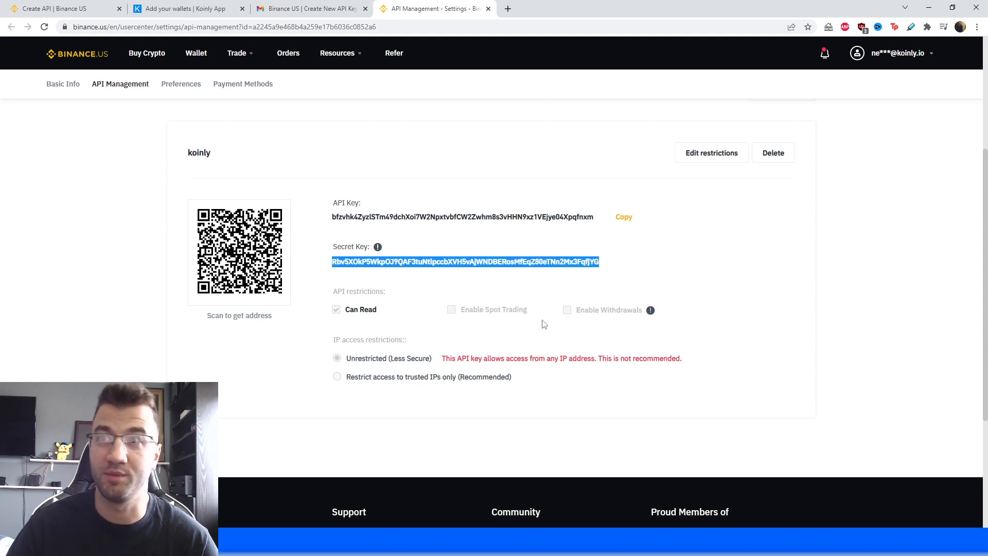
mouse_move(357, 375)
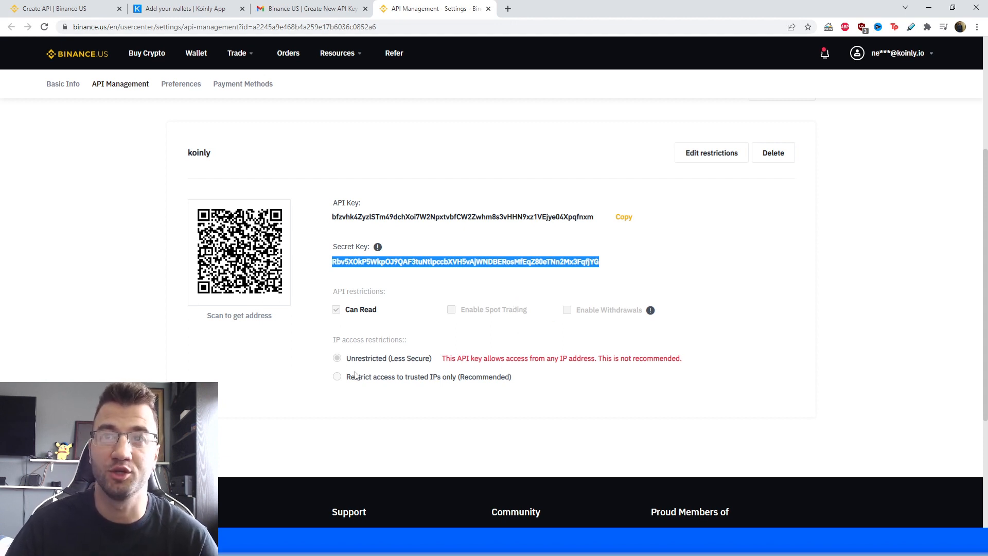
mouse_move(630, 386)
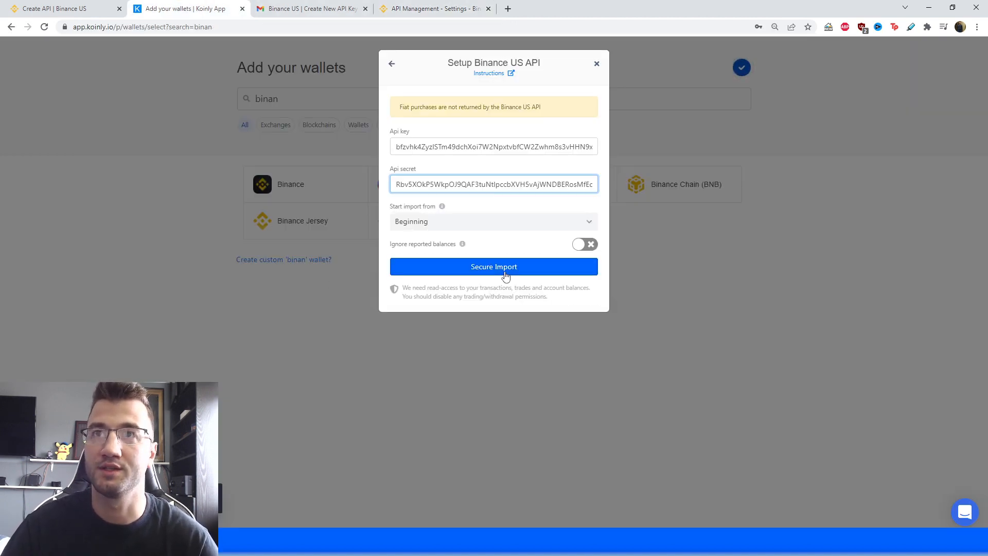
click(494, 267)
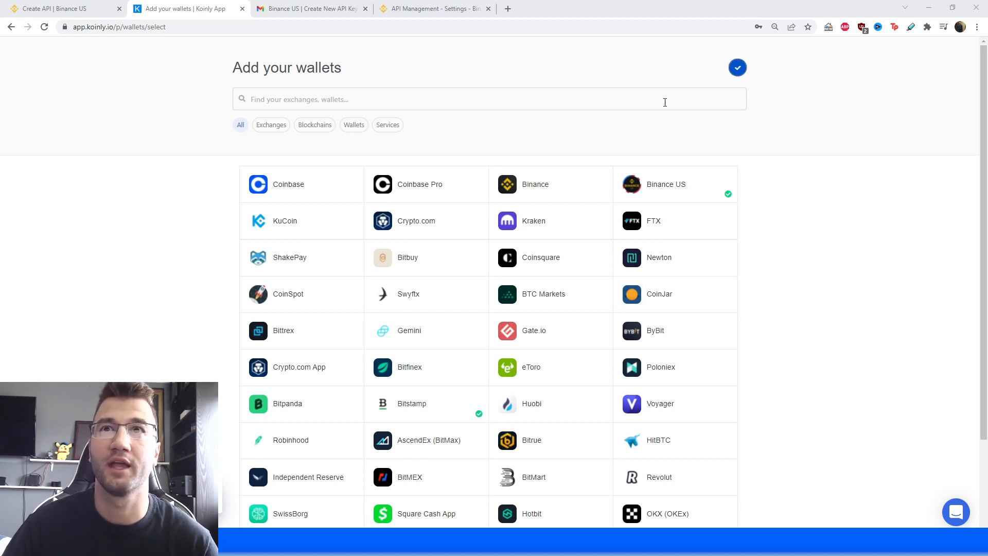
- Search 'bina', choose Binance US, and create Binance US 2 via Import from file
click(379, 98)
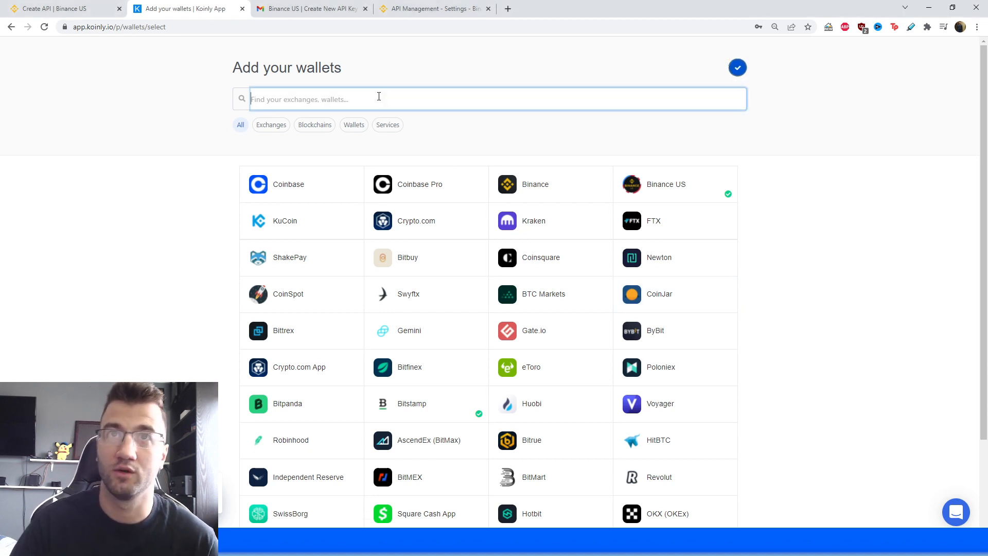
text(bina)
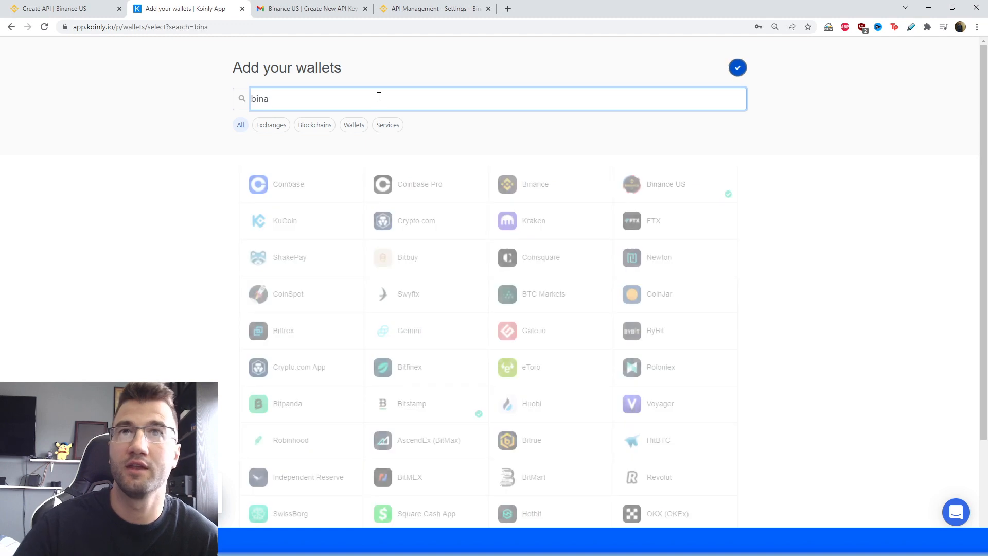
click(665, 184)
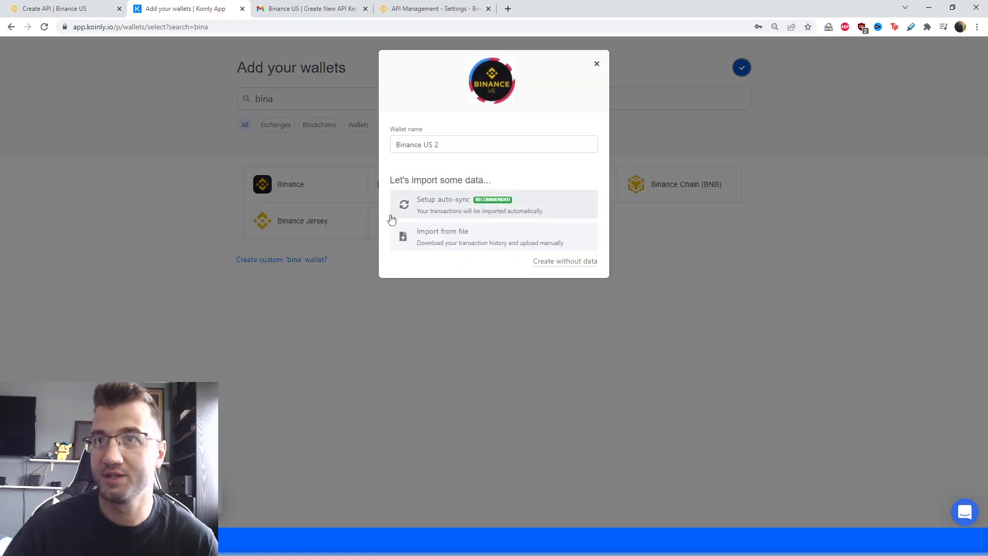
click(443, 236)
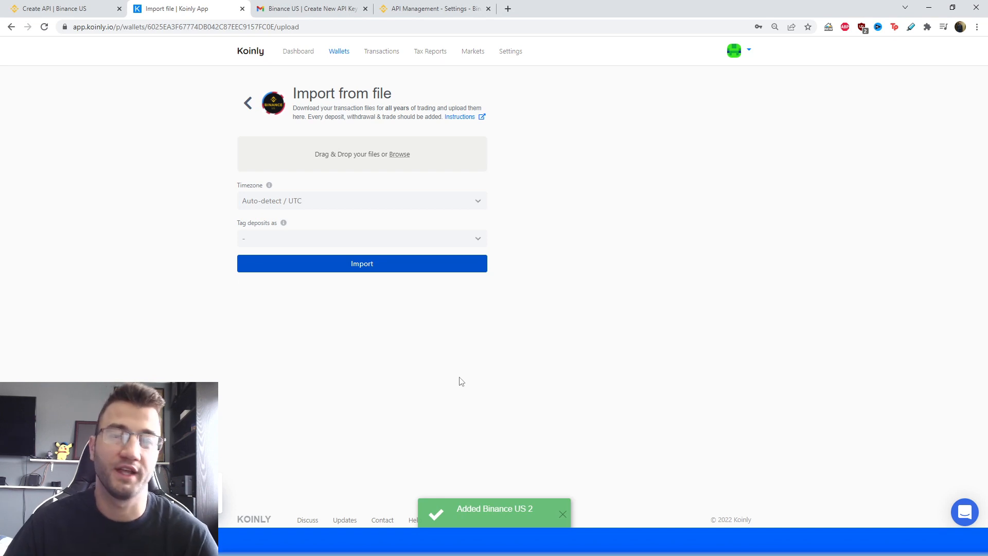
mouse_move(448, 390)
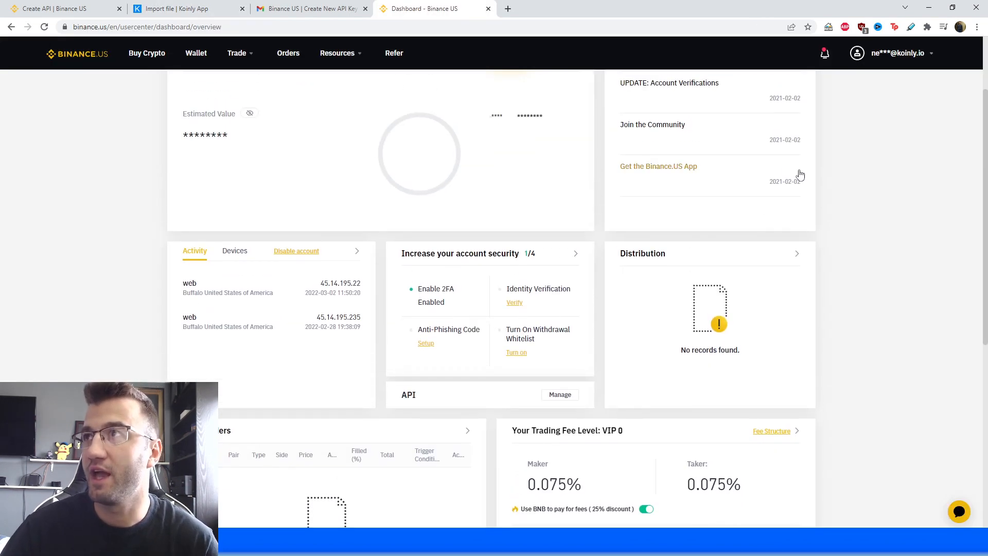
- Open Export Statement from the Binance.US Tax Statements page
click(897, 53)
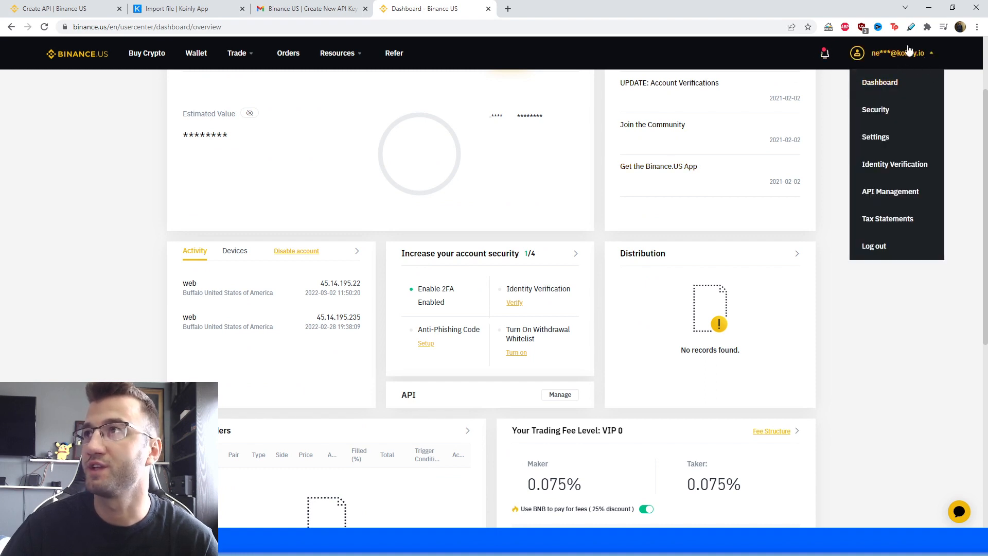
mouse_move(881, 221)
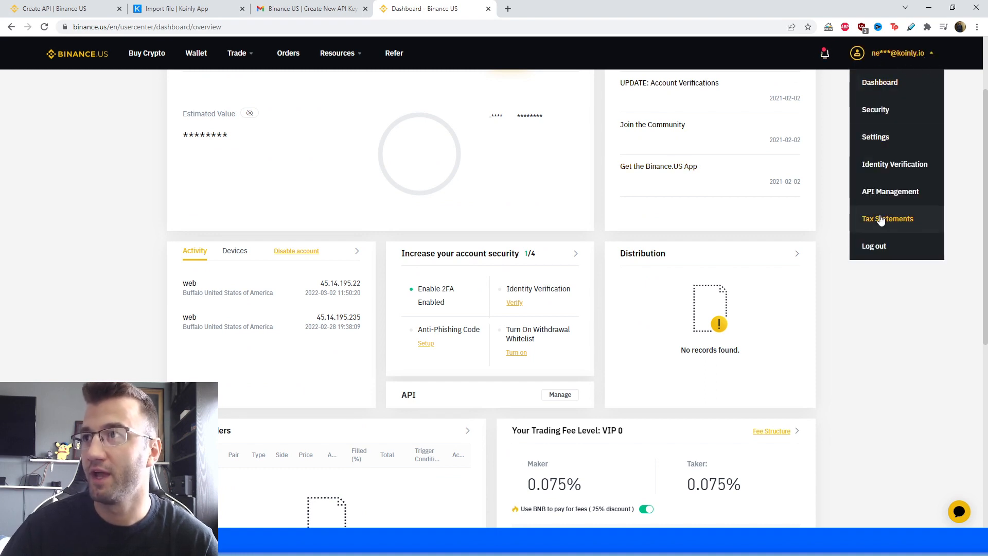
click(888, 219)
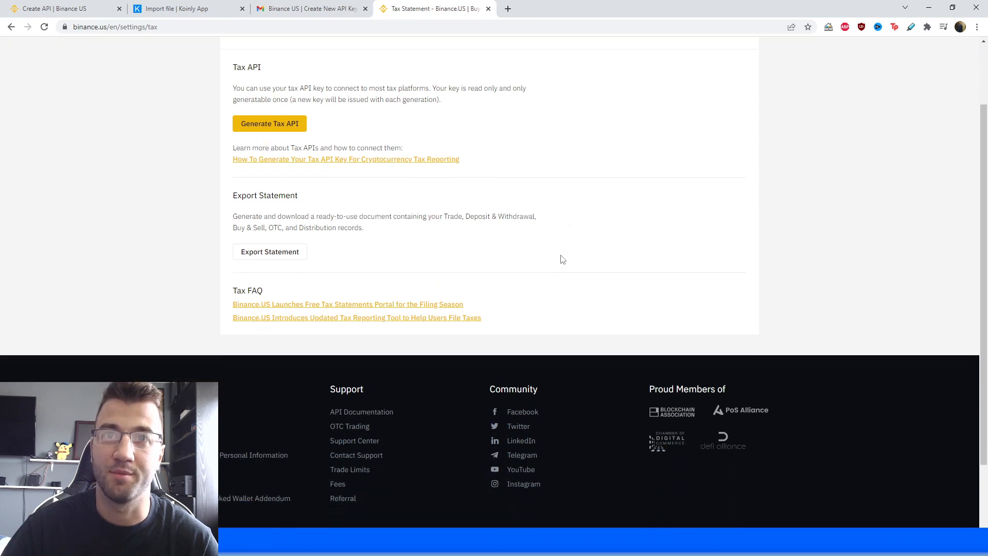
scroll(up, 3)
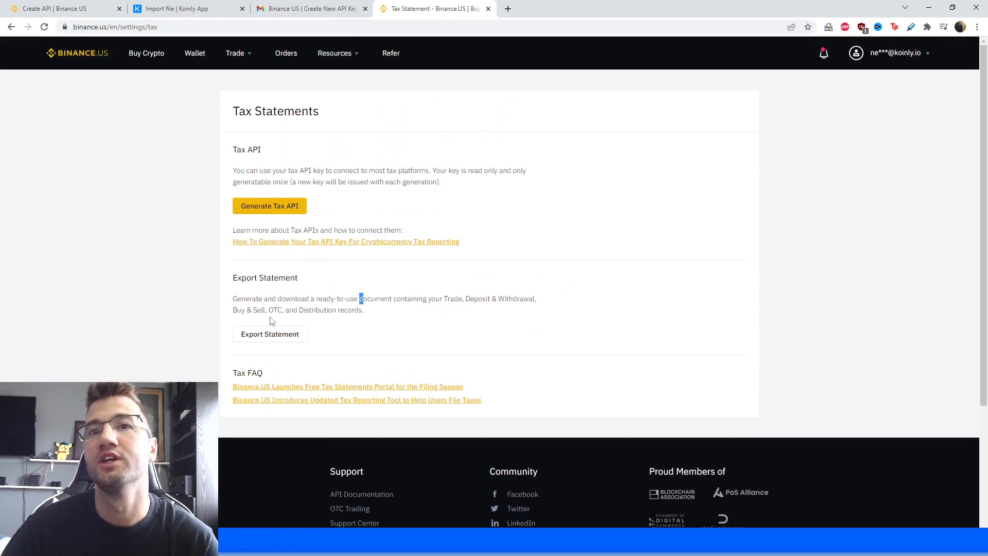
mouse_move(414, 315)
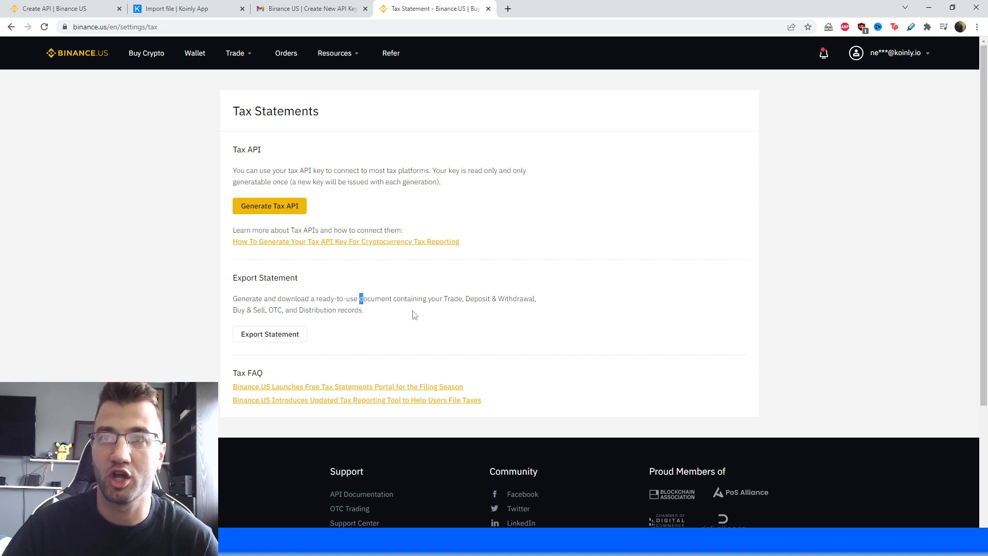
mouse_move(467, 298)
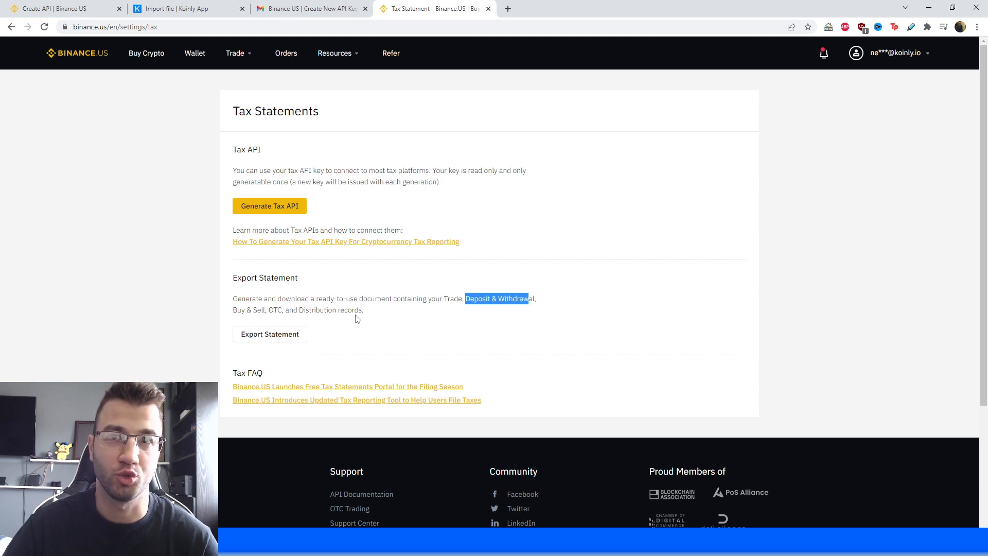
click(270, 334)
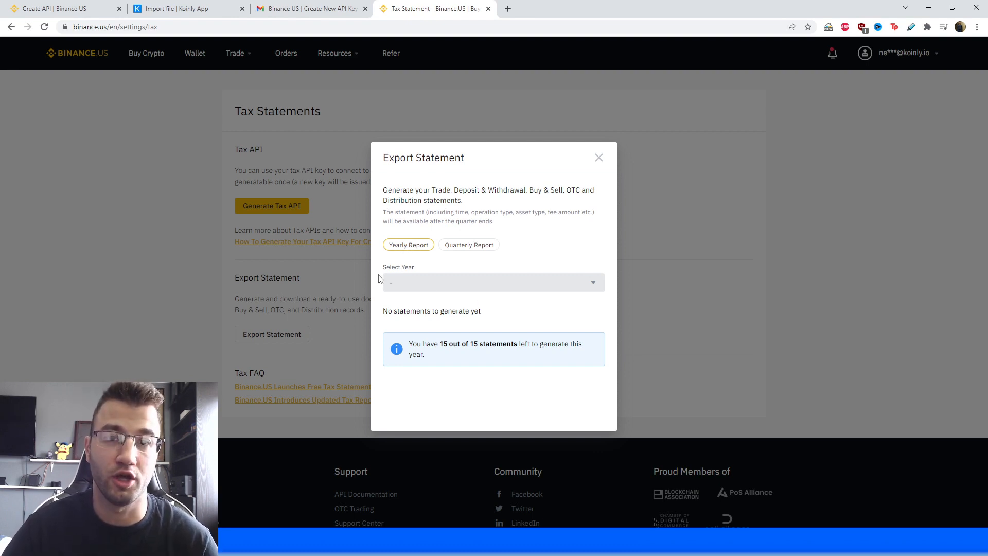
click(169, 9)
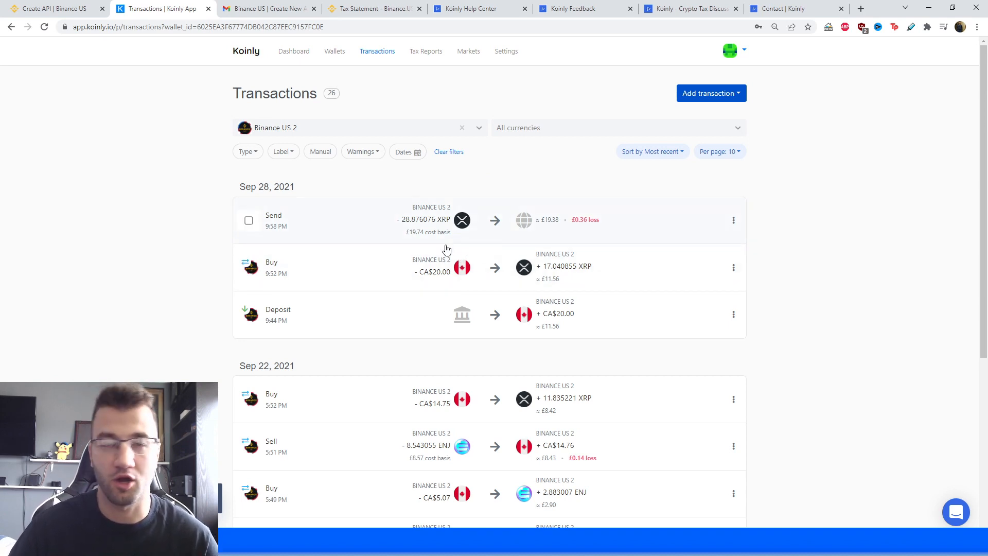
- Check Binance US 2 in the Wallets list, then go to Tax Reports
click(334, 51)
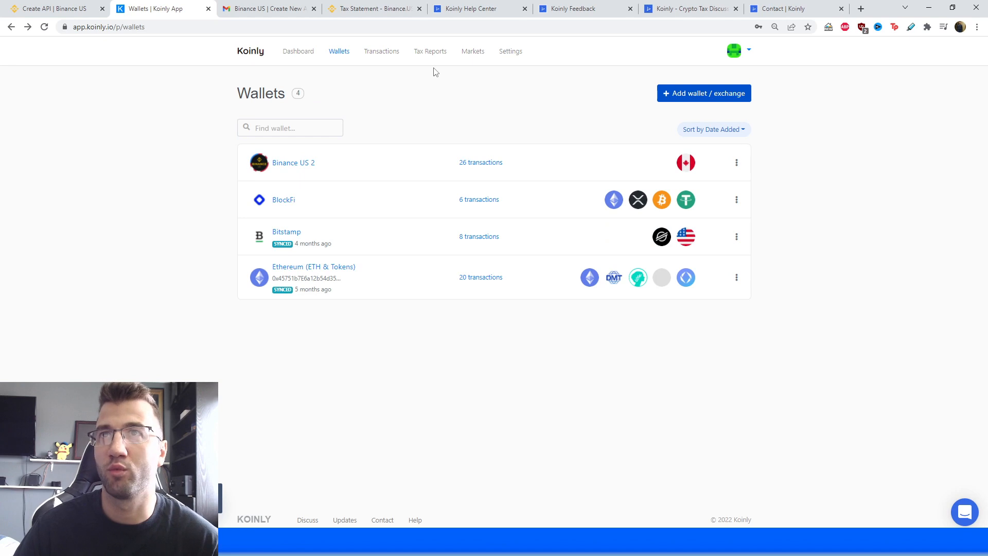
click(429, 51)
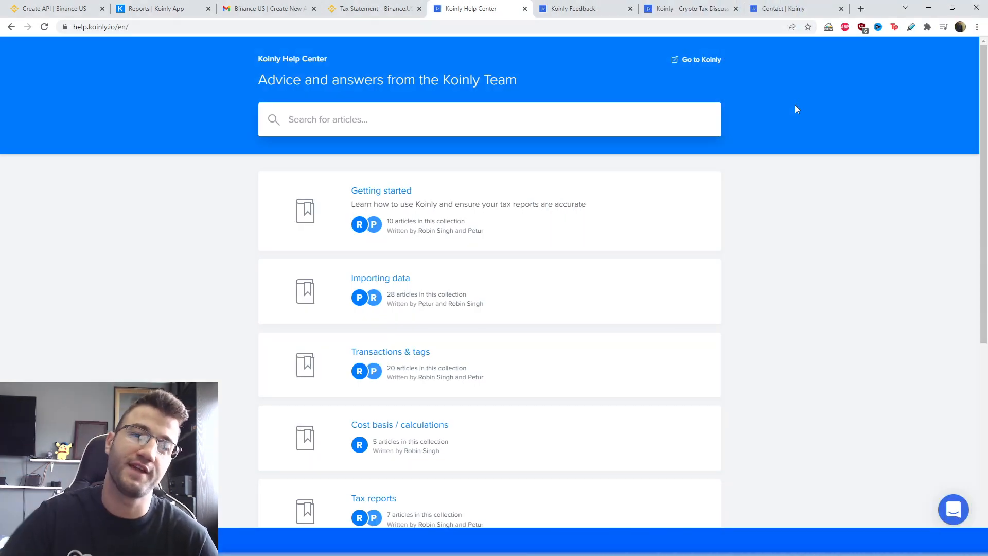
mouse_move(480, 69)
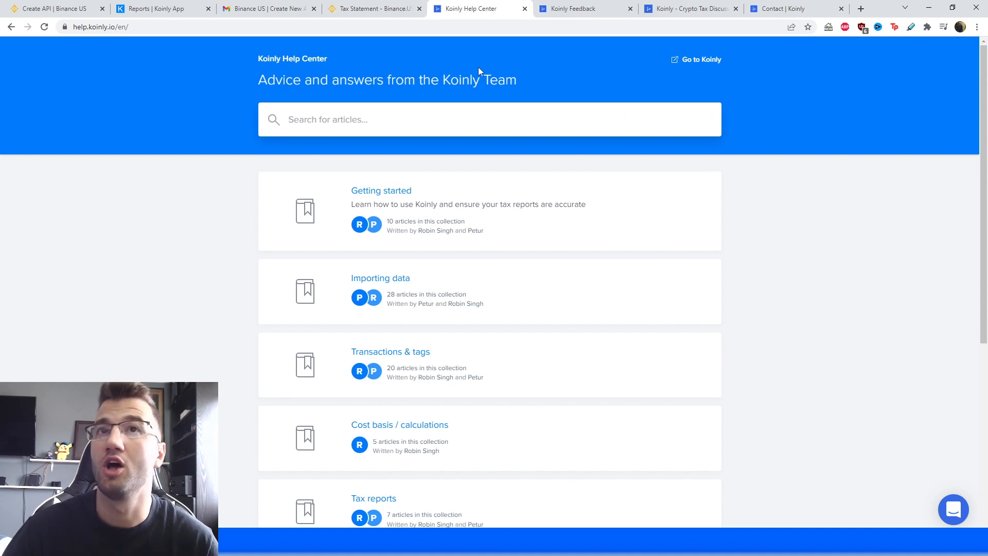
mouse_move(438, 271)
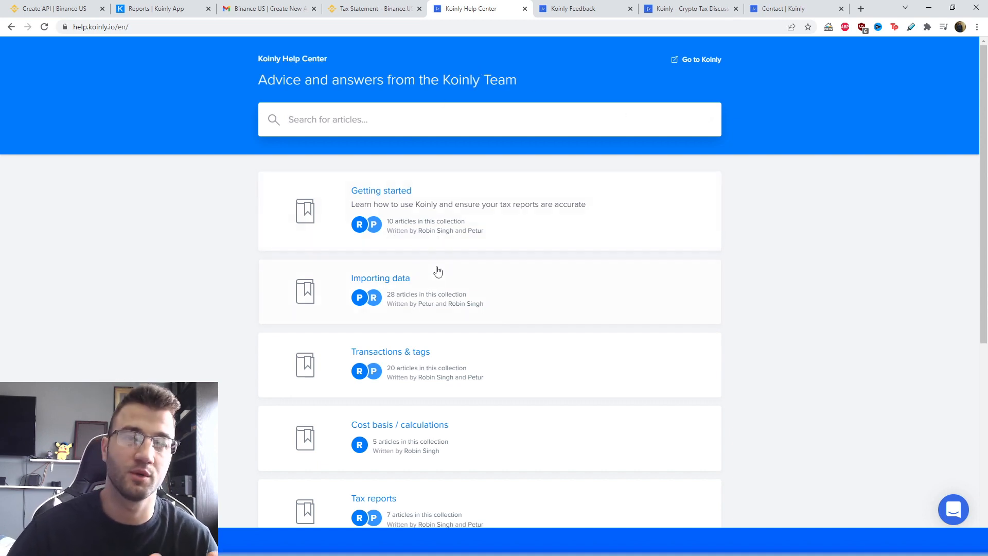
- Browse Help Center collections, then the Feedback, Discuss and Contact pages
scroll(down, 3)
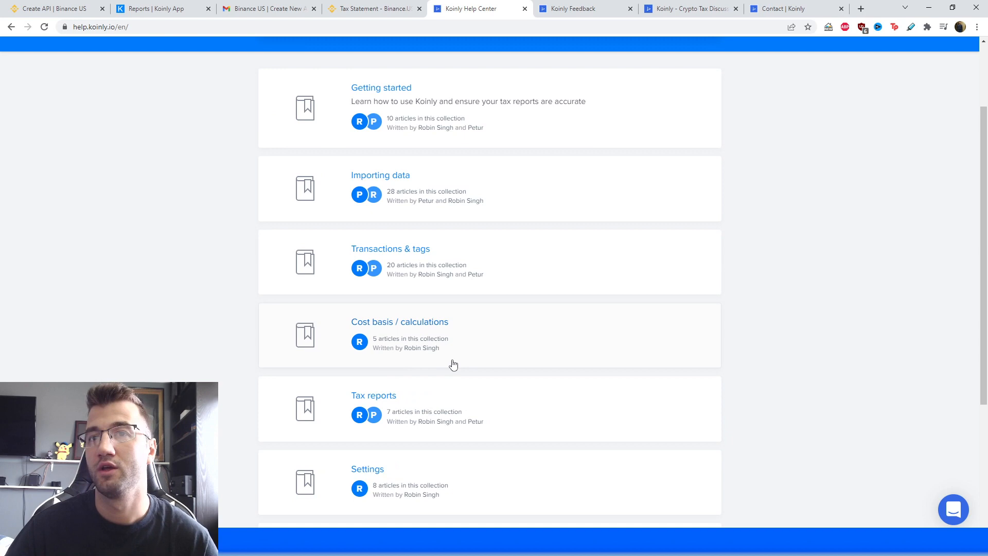
click(575, 9)
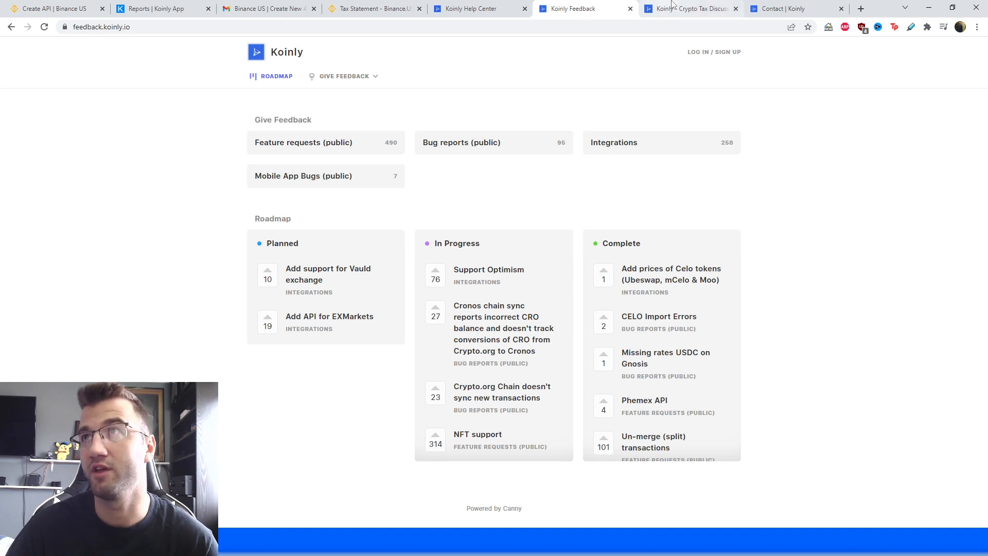
click(686, 9)
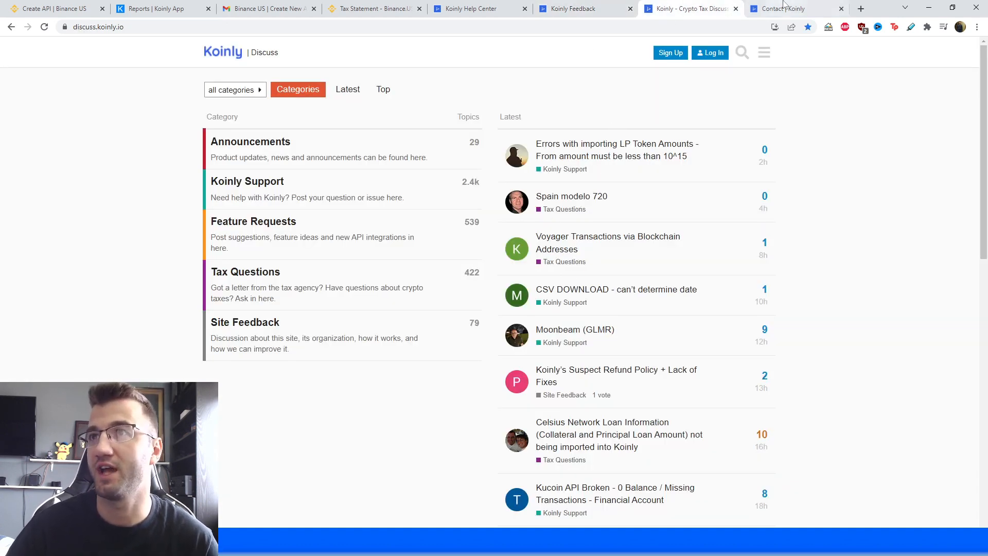
click(793, 8)
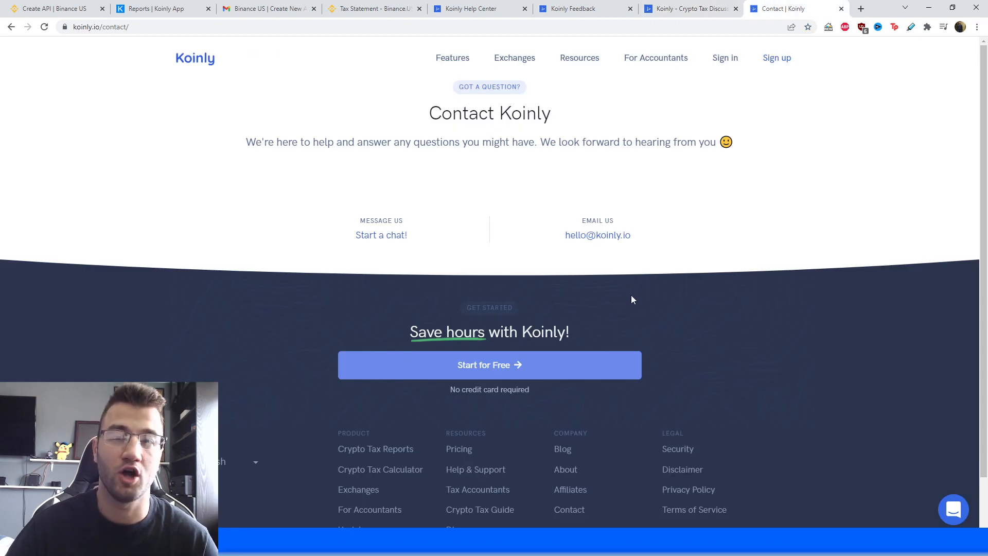